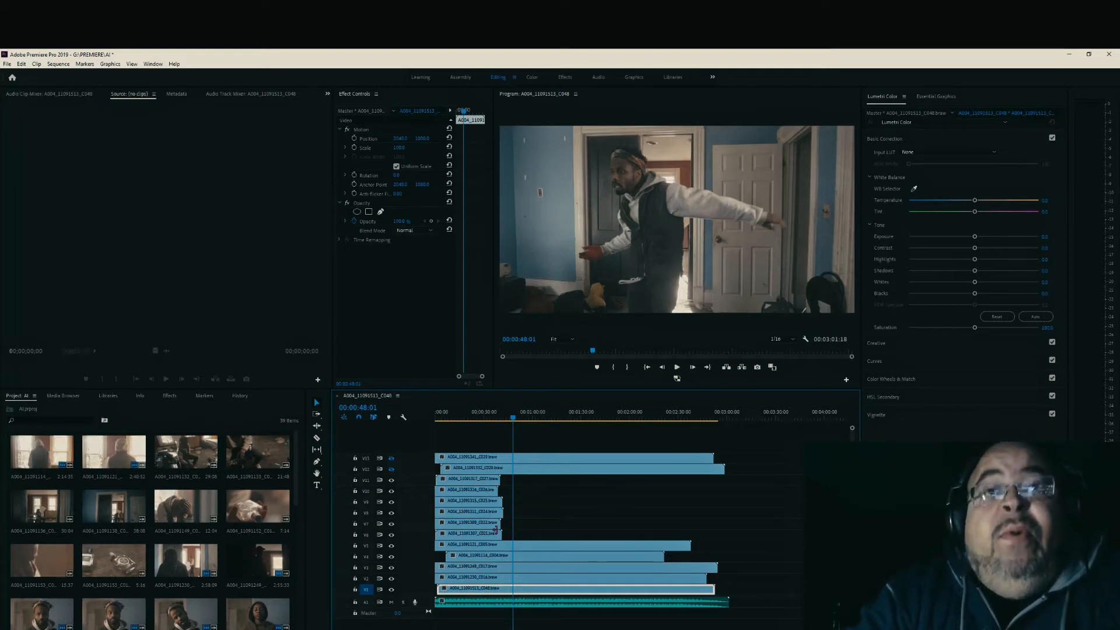
Step: Export the sequence as Final Cut Pro XML, saving it under the default sequence name
left_click(7, 63)
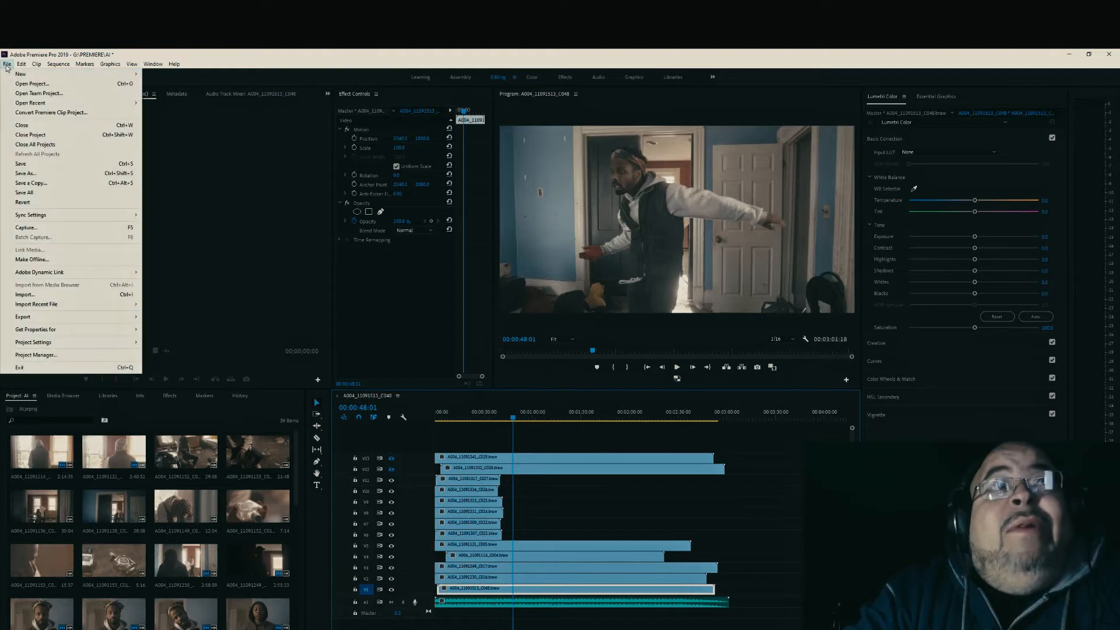
mouse_move(23, 317)
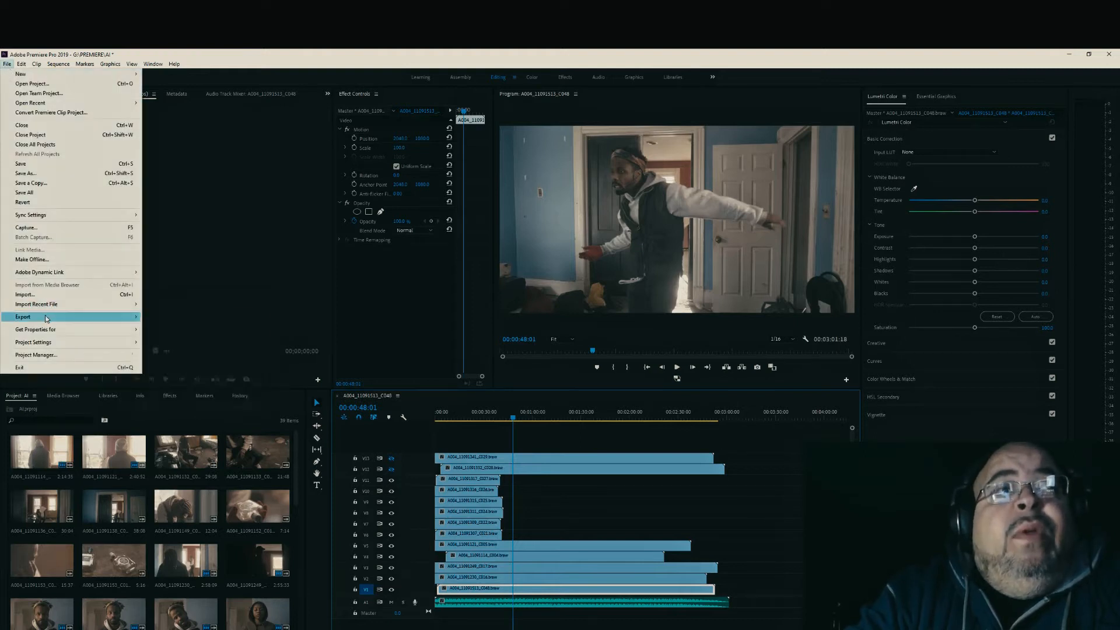
left_click(23, 316)
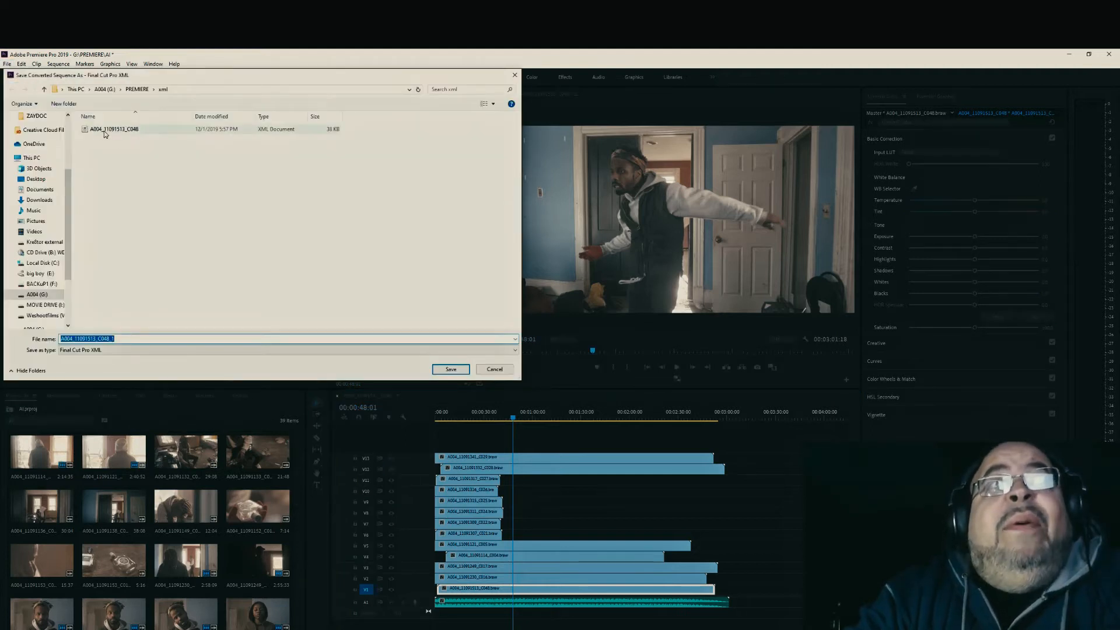
left_click(451, 369)
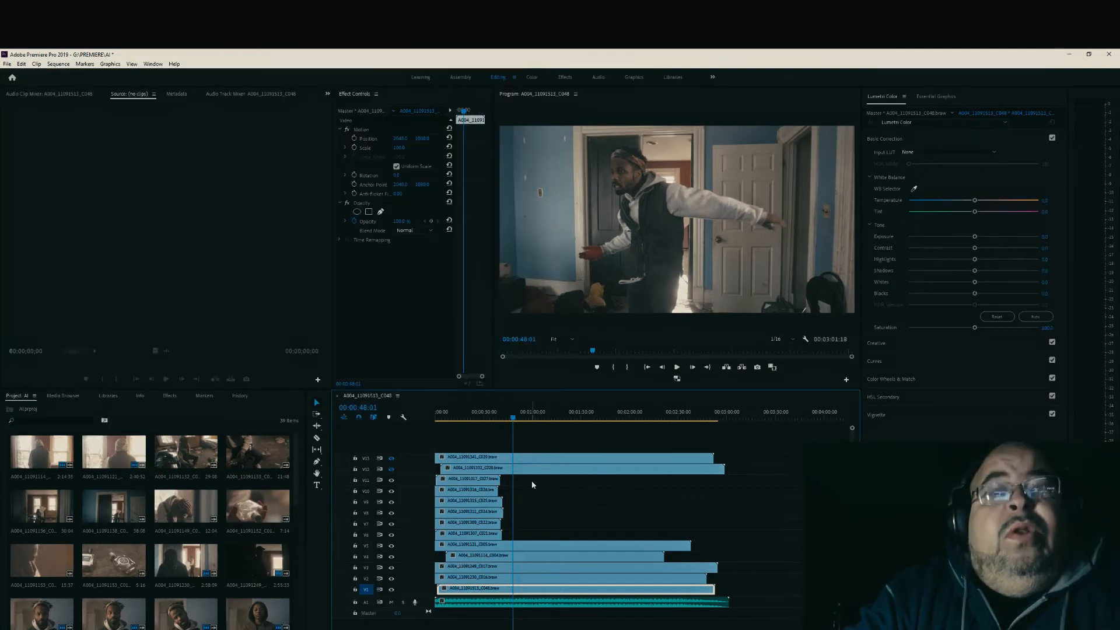
mouse_move(841, 346)
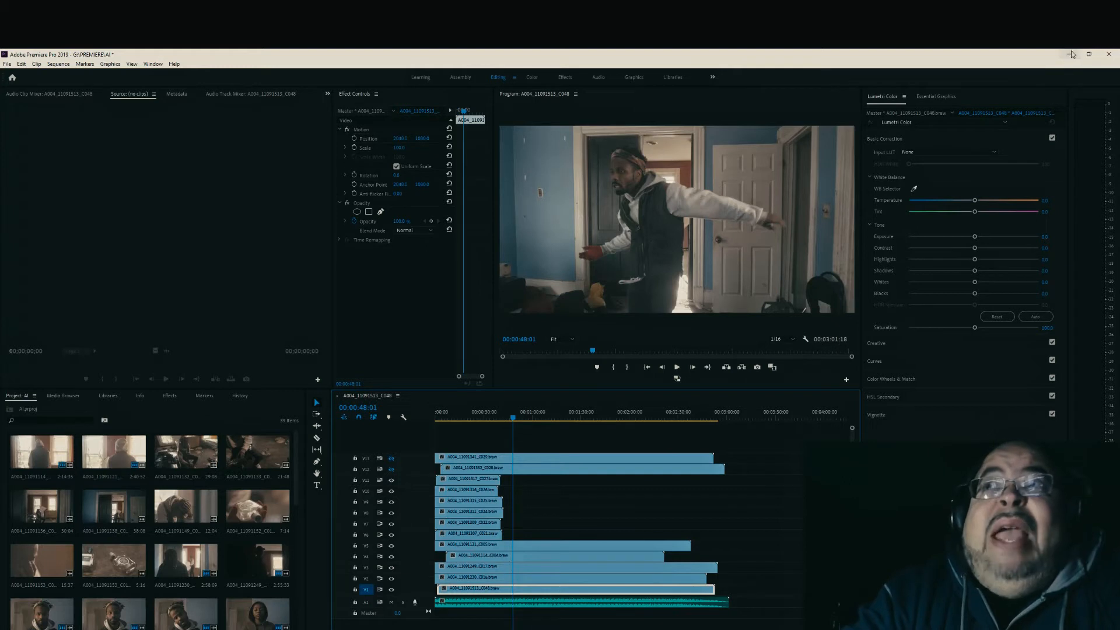
mouse_move(1071, 53)
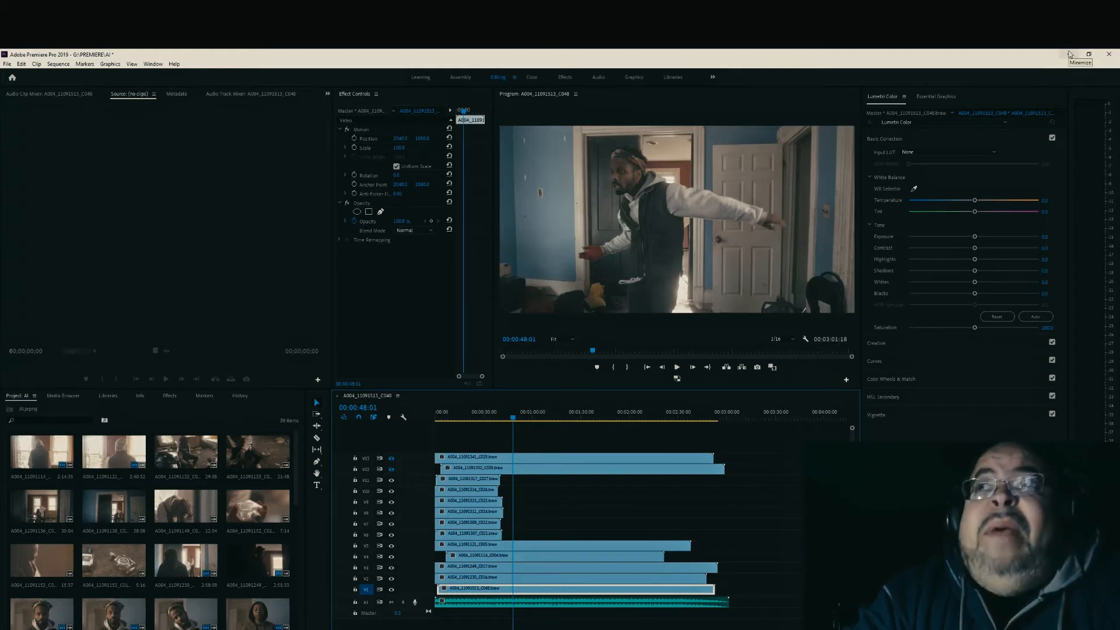
Step: Close Premiere Pro and answer the save-changes prompt so Resolve's project list shows
left_click(1110, 54)
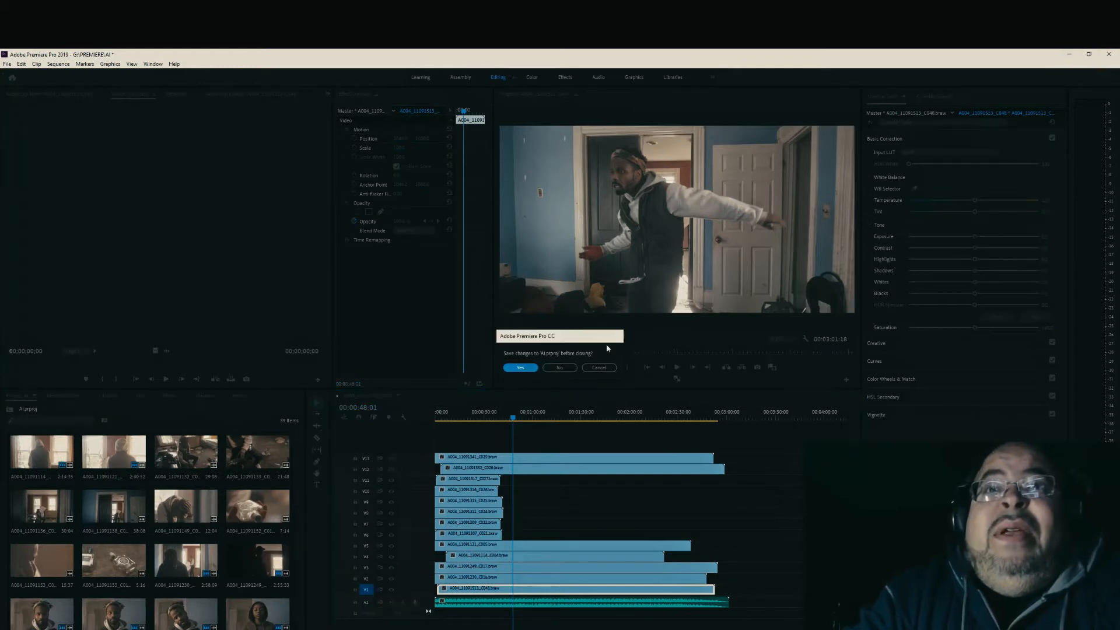
left_click(520, 367)
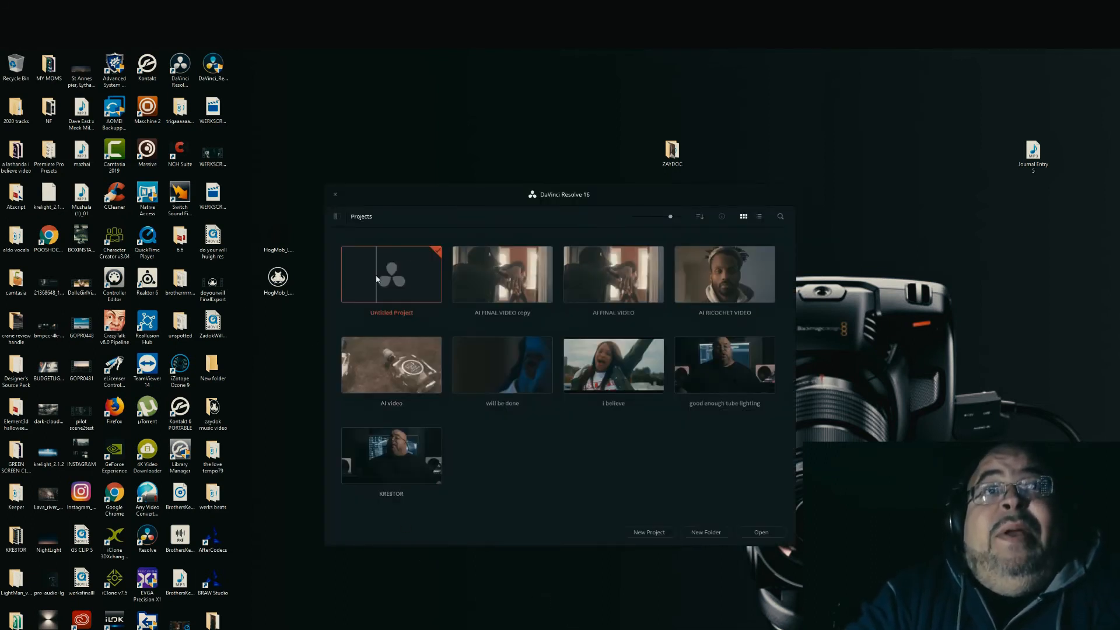
Step: Open the Untitled Project and choose the exported XML file for AAF/EDL/XML timeline import
double_click(391, 274)
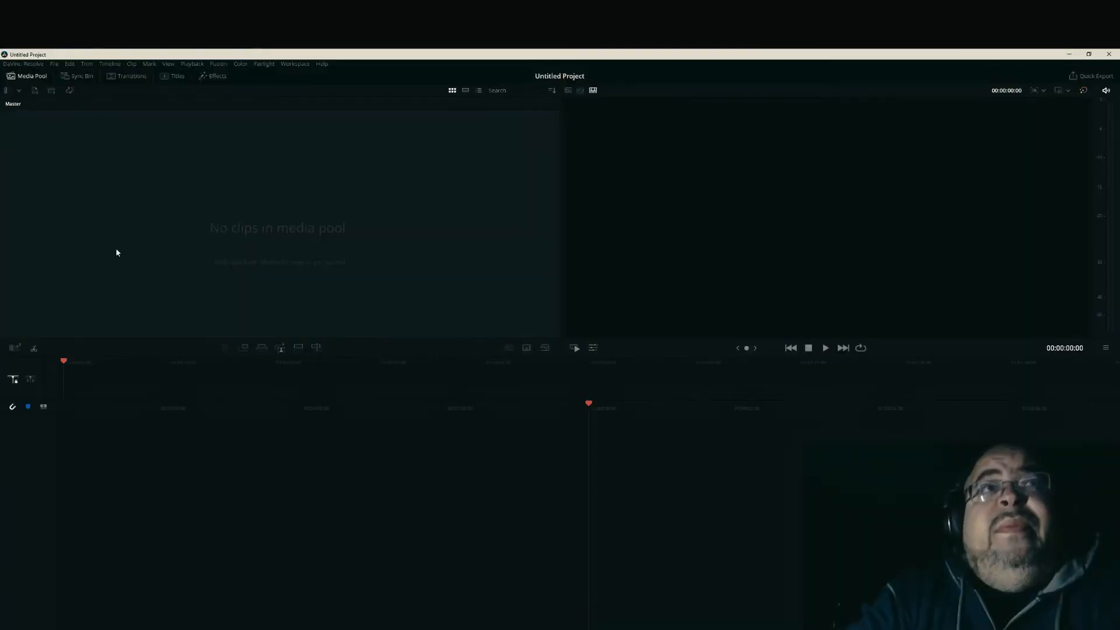
left_click(55, 63)
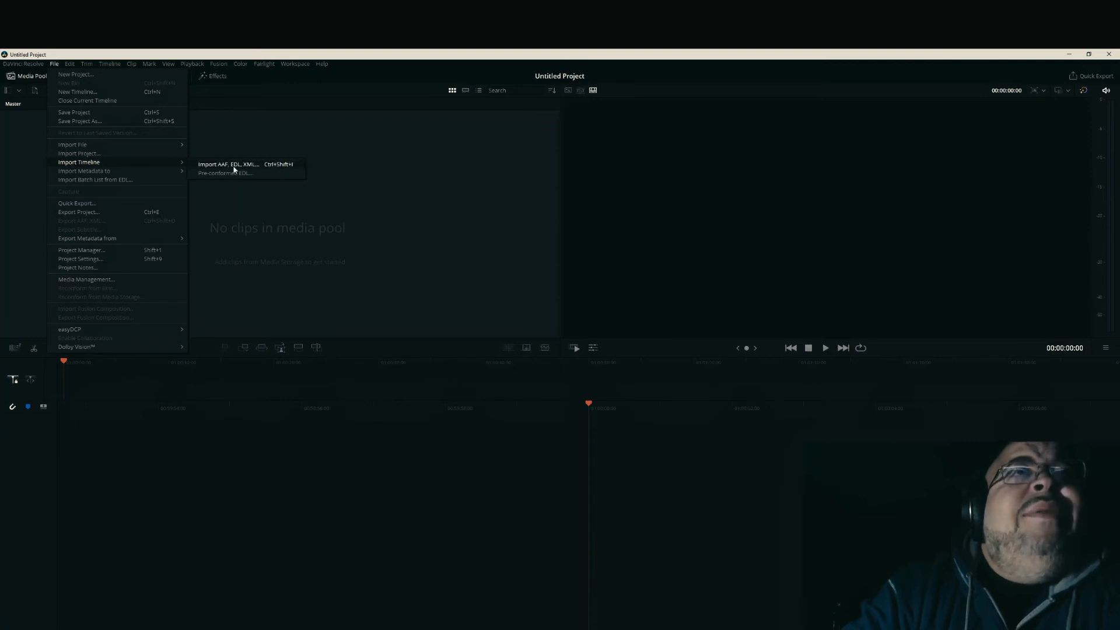
left_click(259, 170)
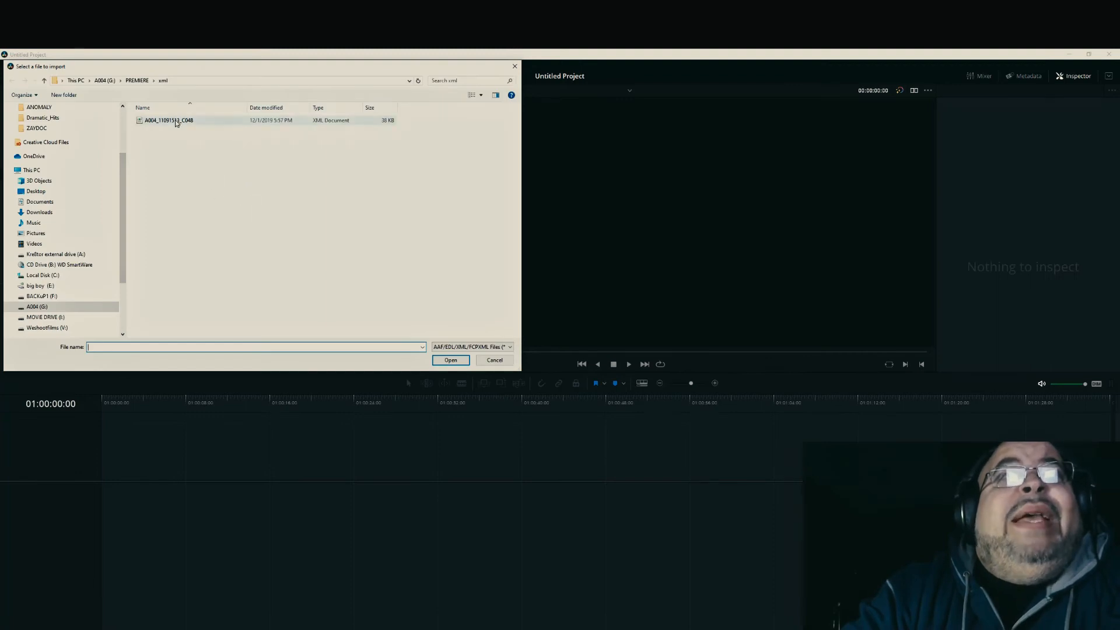
left_click(450, 359)
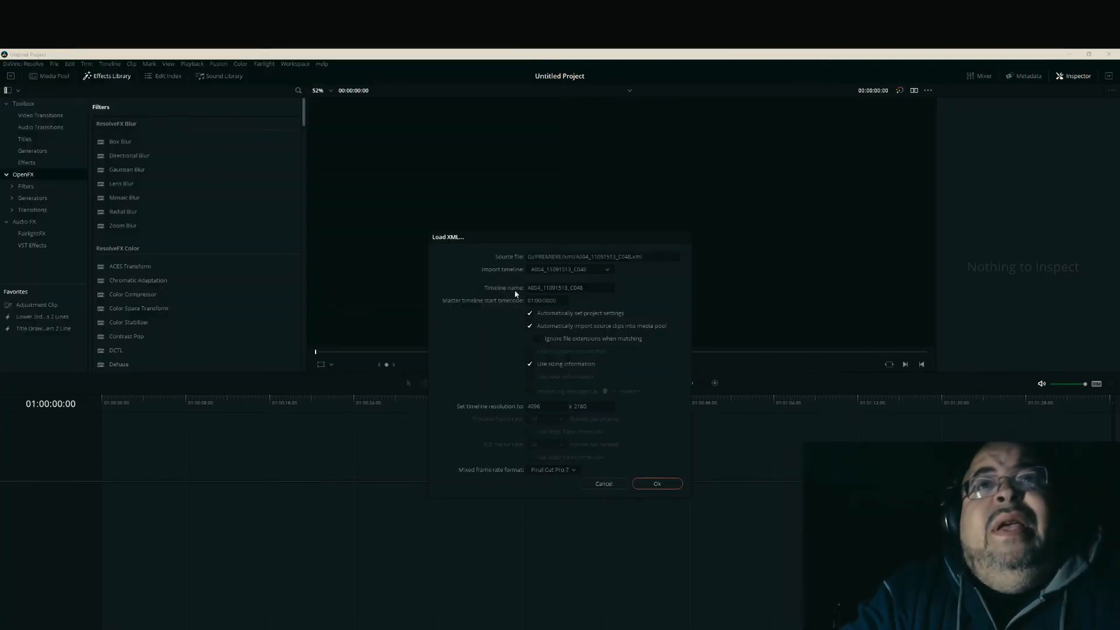
mouse_move(624, 399)
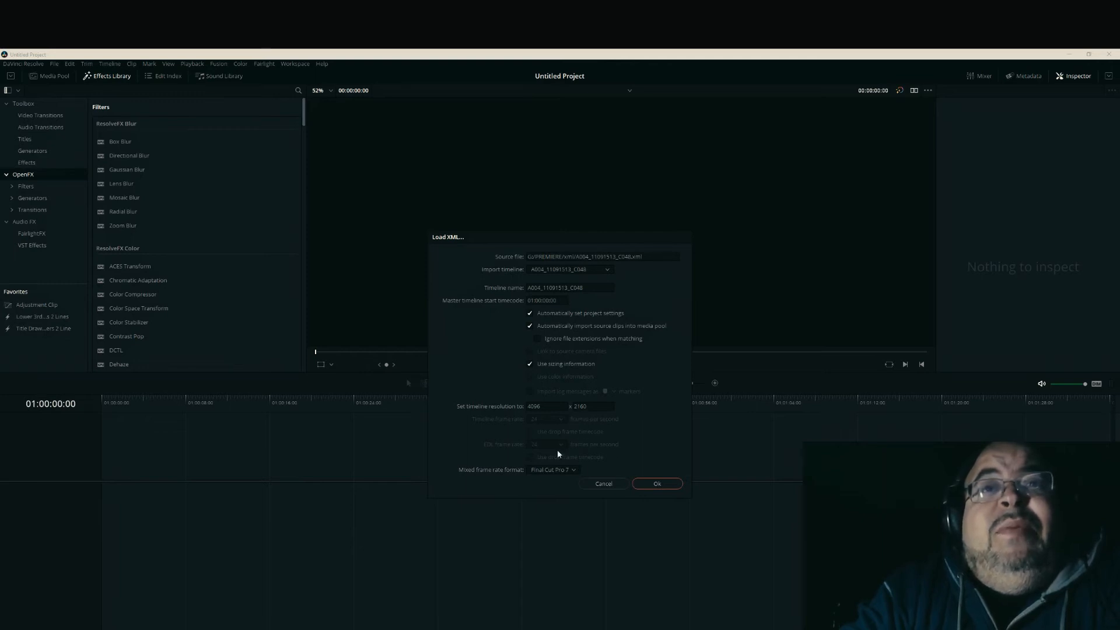
mouse_move(512, 429)
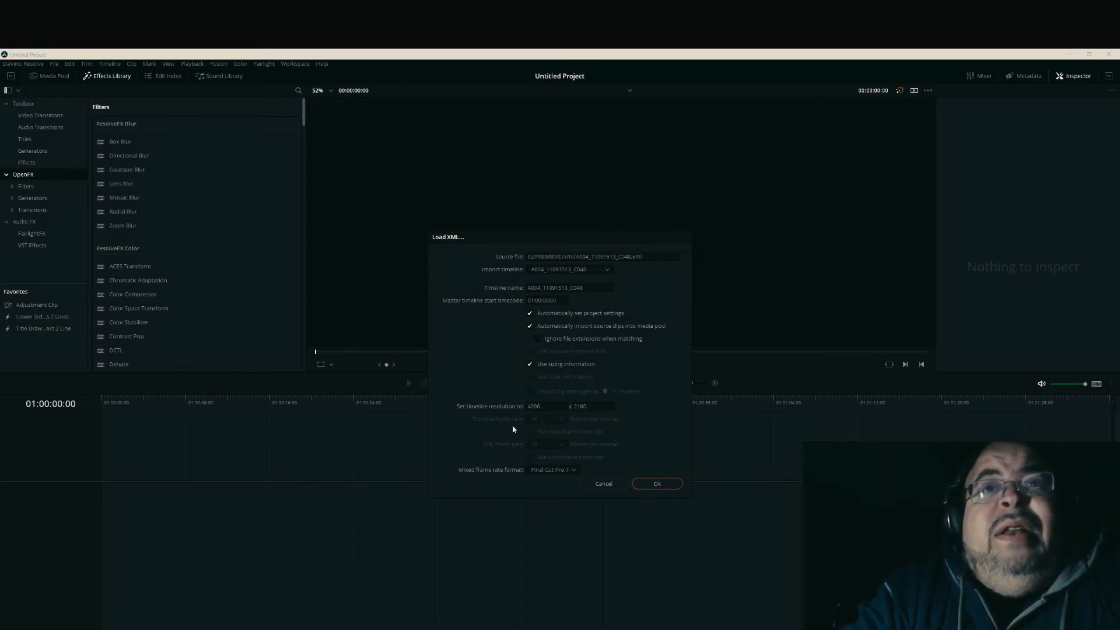
mouse_move(457, 480)
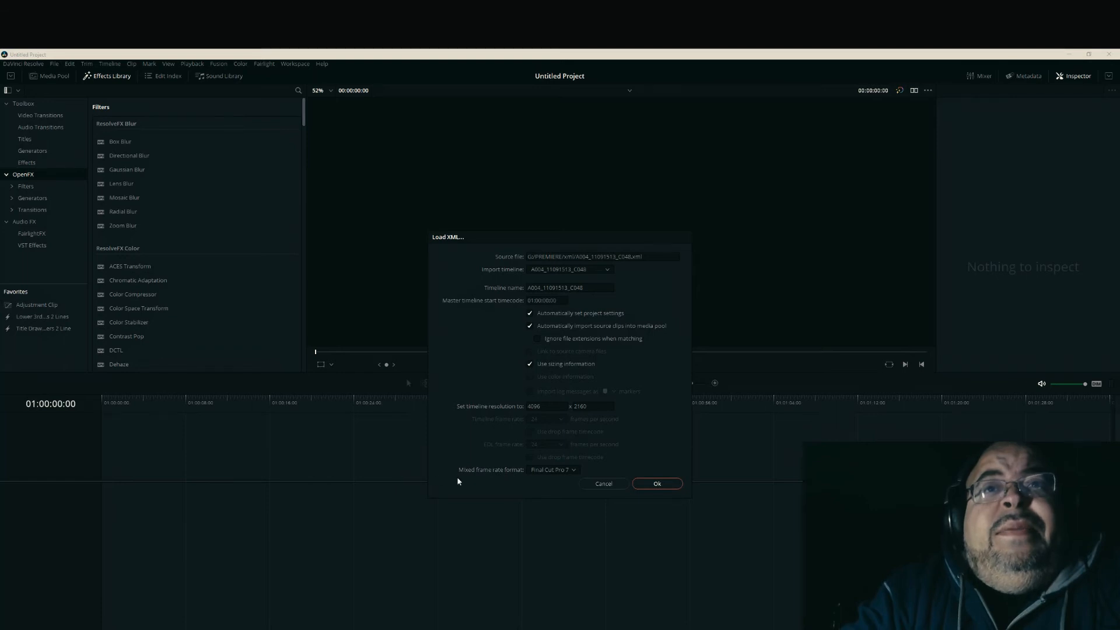
Step: Confirm the Load XML settings and play the imported multi-track timeline to check sync
left_click(656, 483)
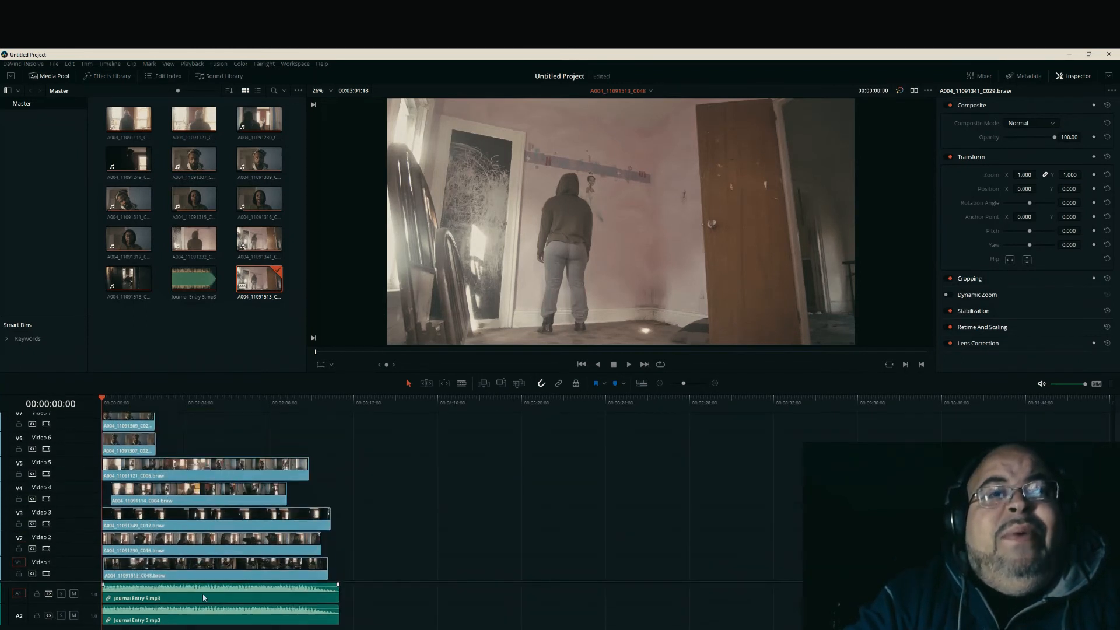
left_click(219, 615)
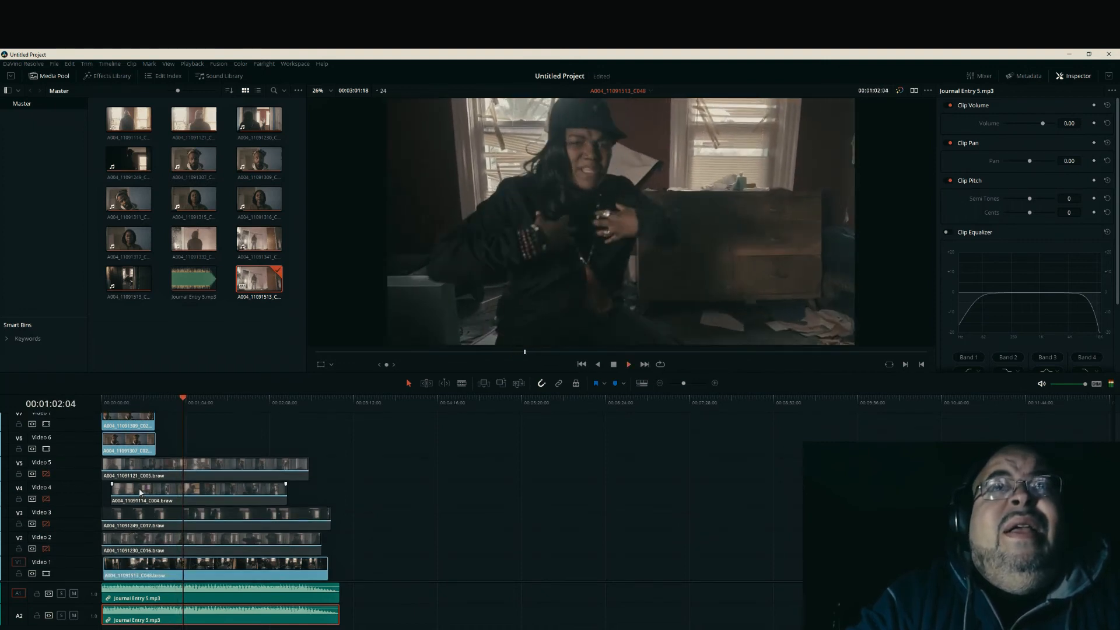
key("space")
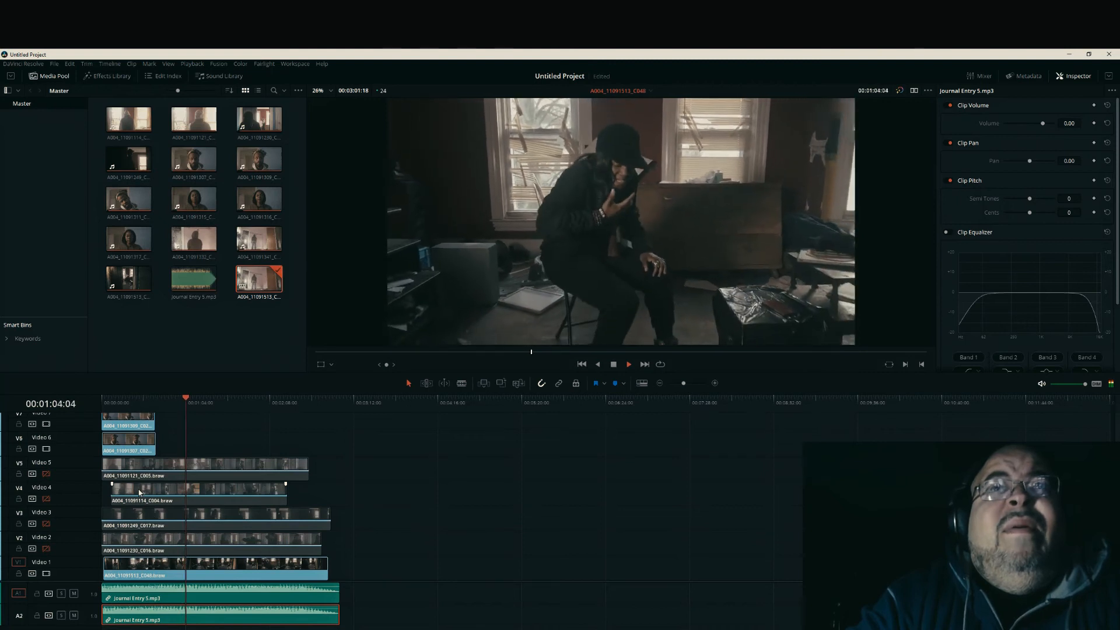